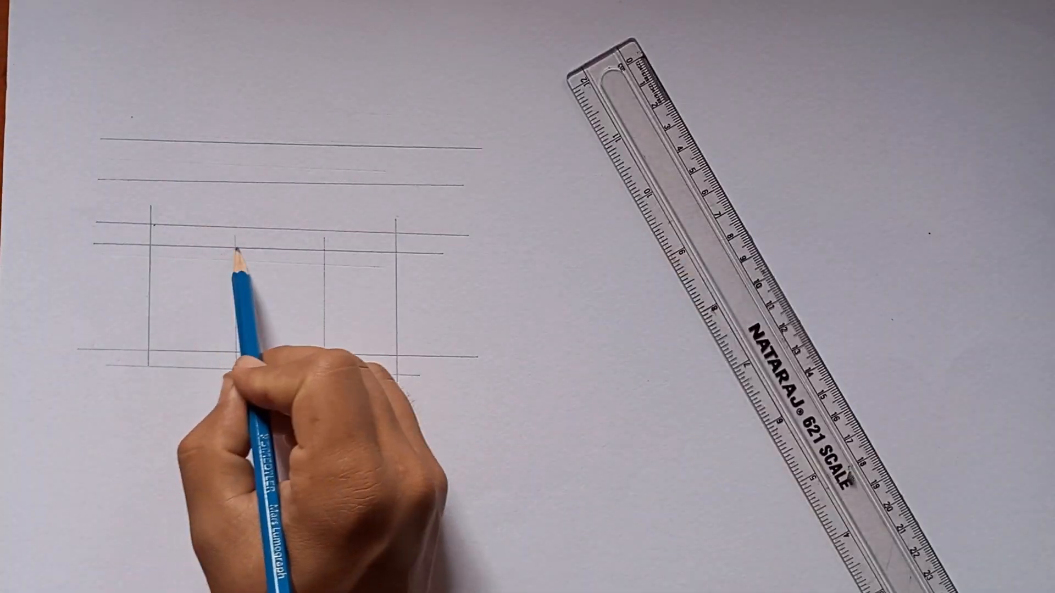
{"action": "left_click_drag", "start_coordinate": [235, 256], "coordinate": [403, 343]}
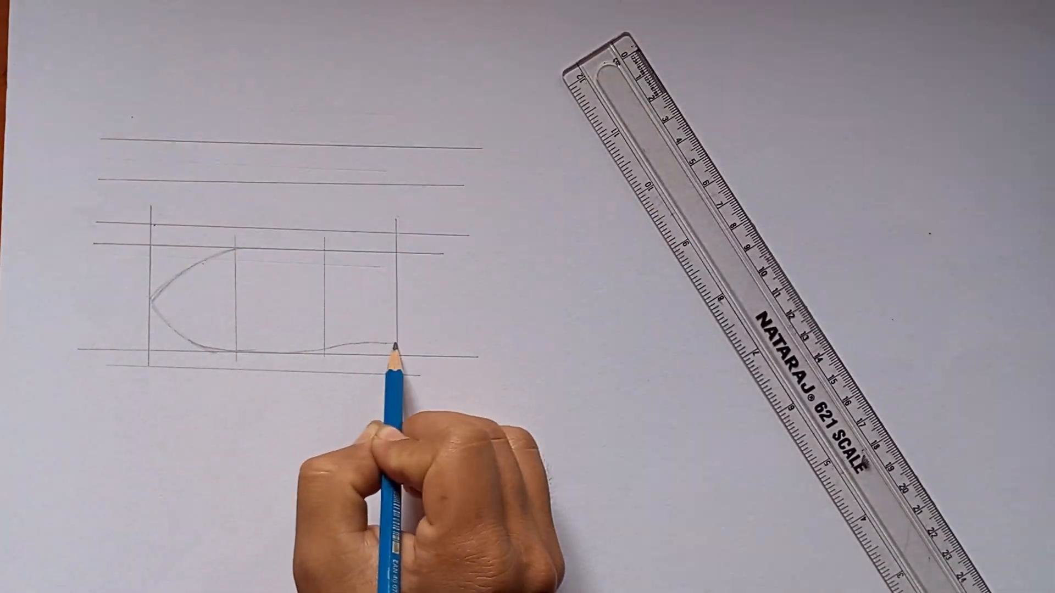